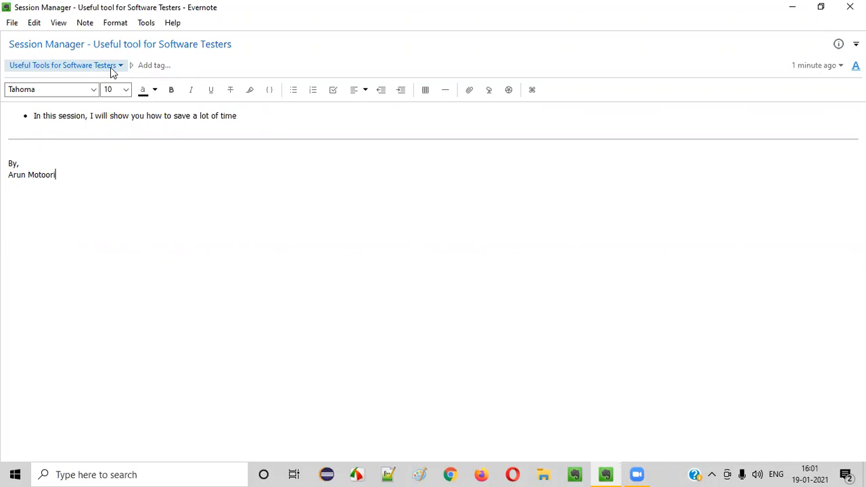
- Highlight the Session Manager title in the Evernote note, then deselect it
double_click(46, 43)
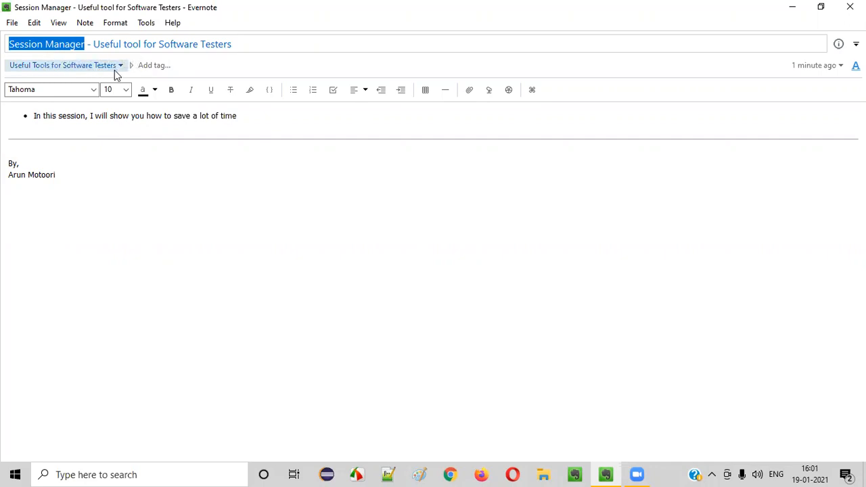
mouse_move(192, 142)
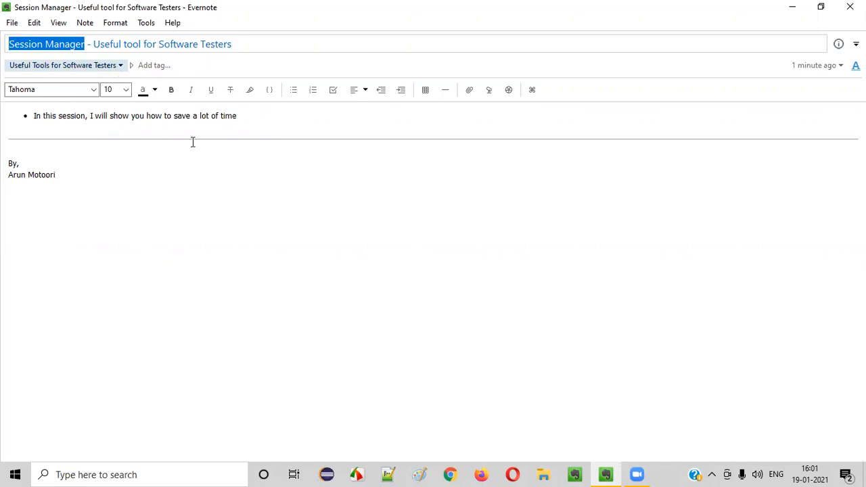
click(222, 165)
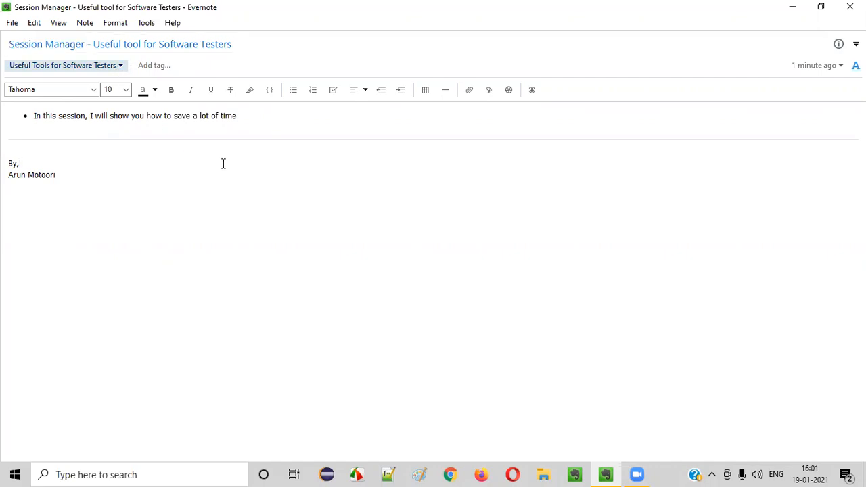
click(19, 162)
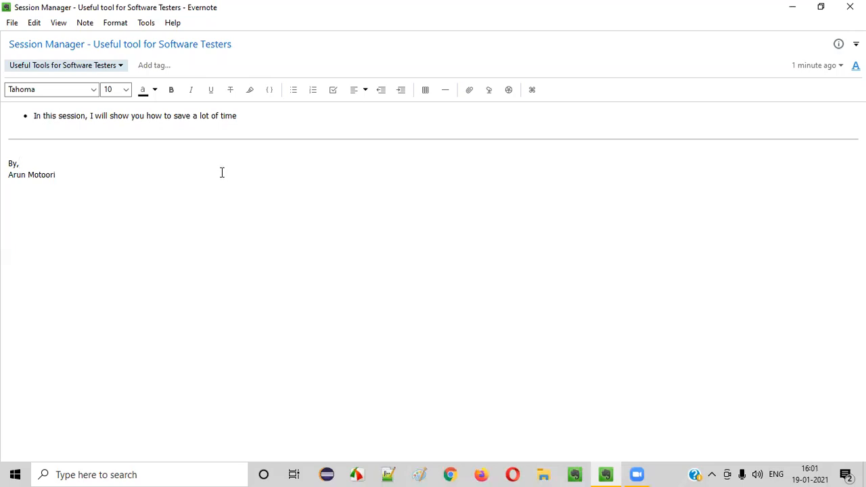
click(19, 162)
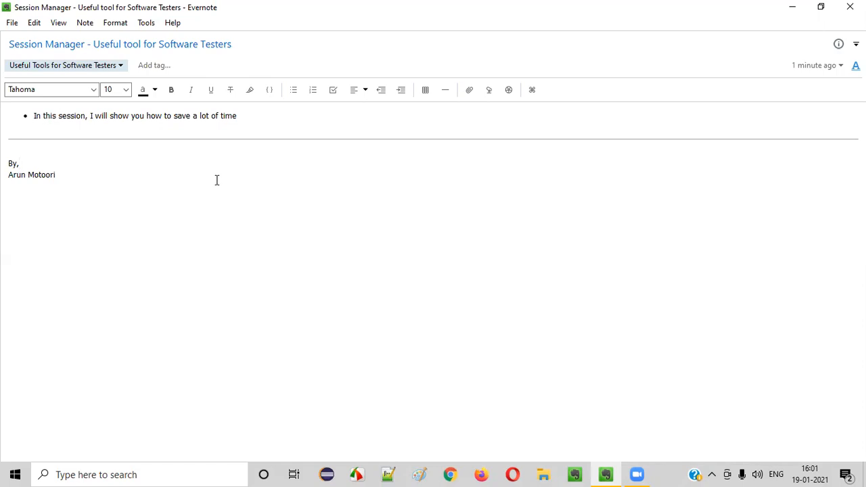
mouse_move(211, 108)
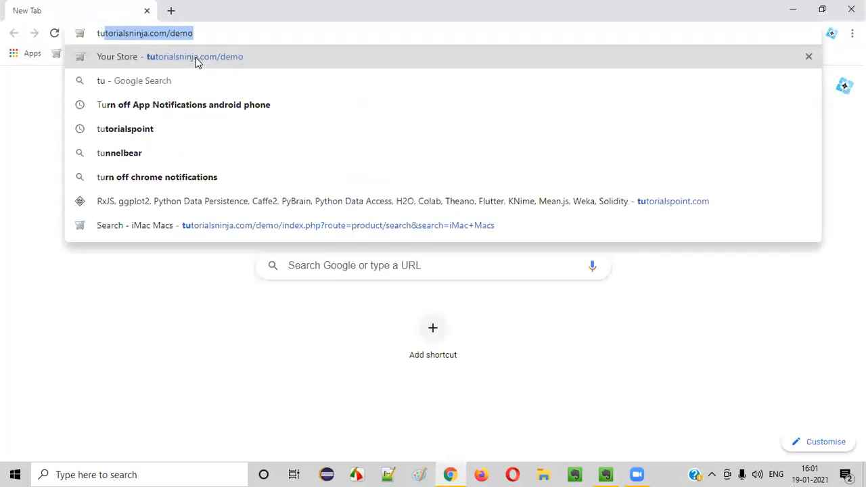
- Go to the tutorialsninja.com/demo 'Your Store' site from the address bar suggestion
text(tutorialsninjja.co)
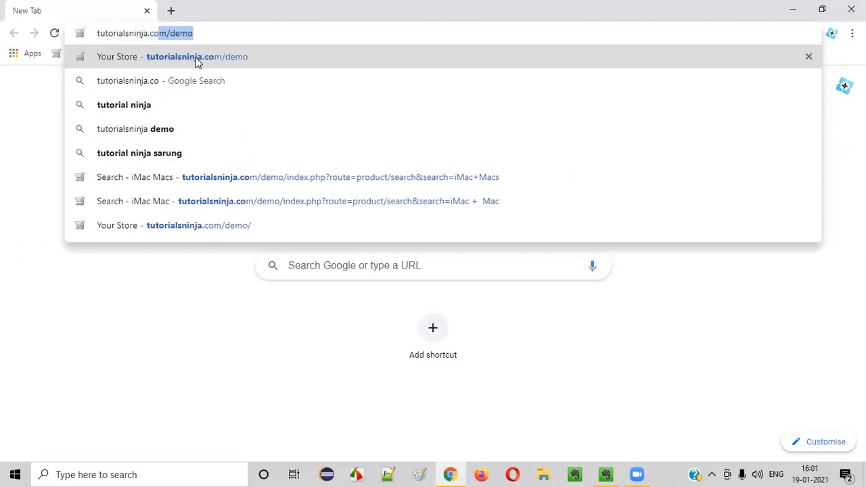
click(197, 57)
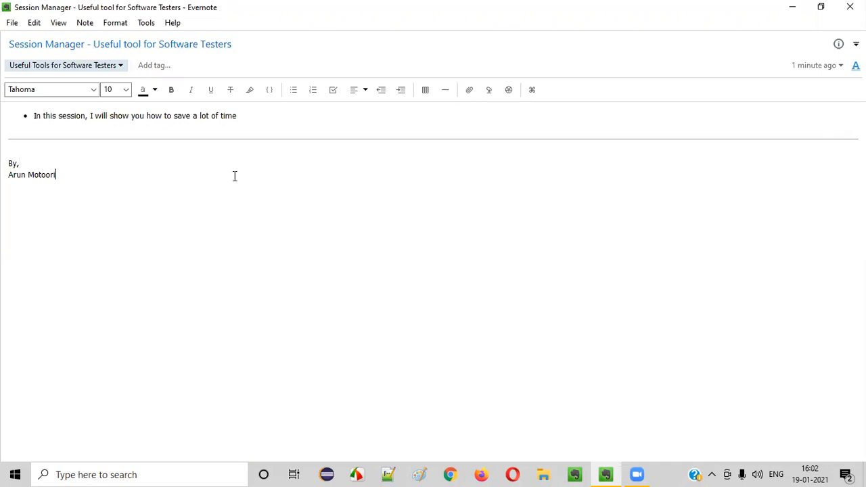
double_click(46, 43)
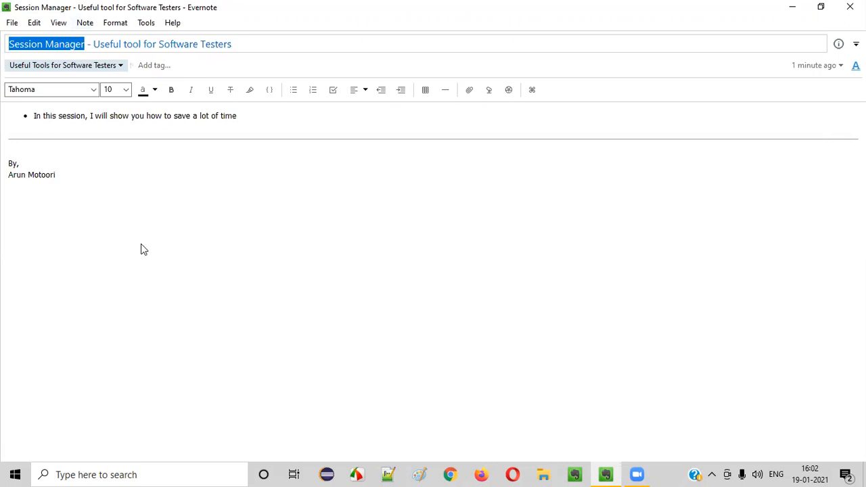
mouse_move(263, 223)
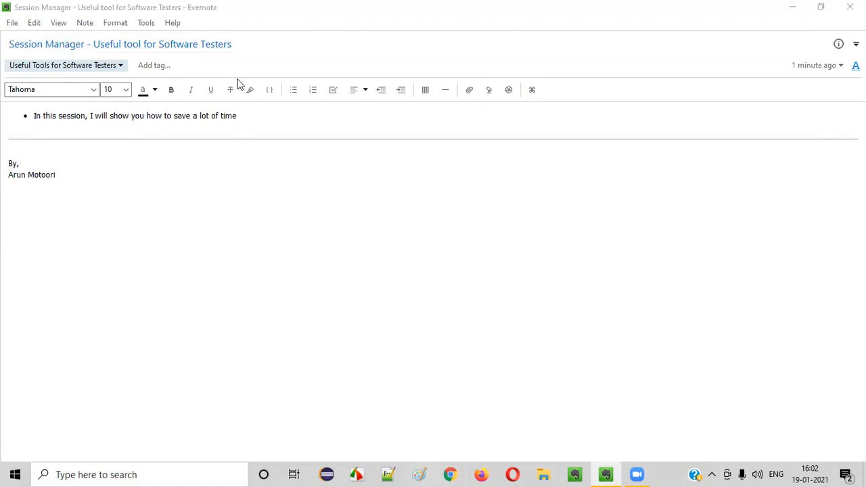
click(449, 473)
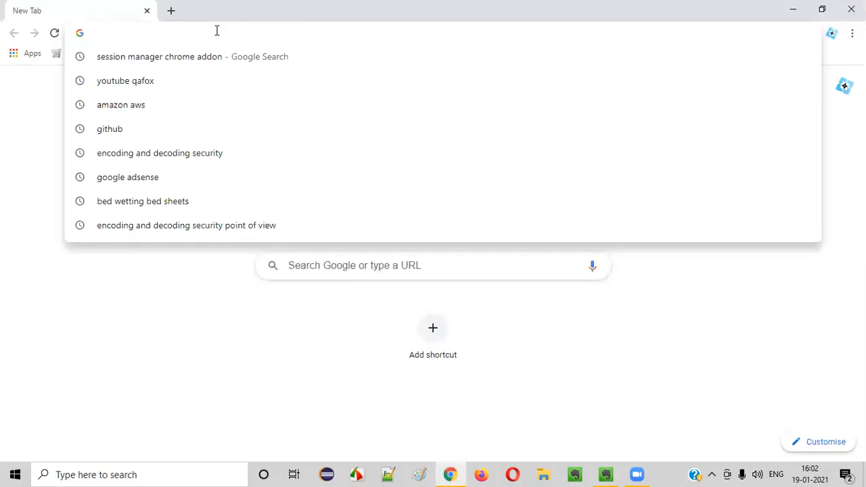
- Search 'session manager chrome addon' and open the Session Manager Chrome Web Store page
text(sesssion)
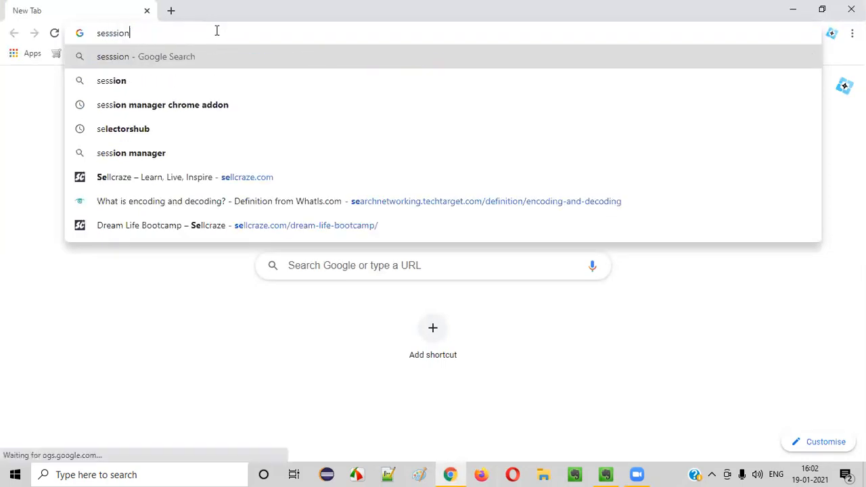
click(162, 105)
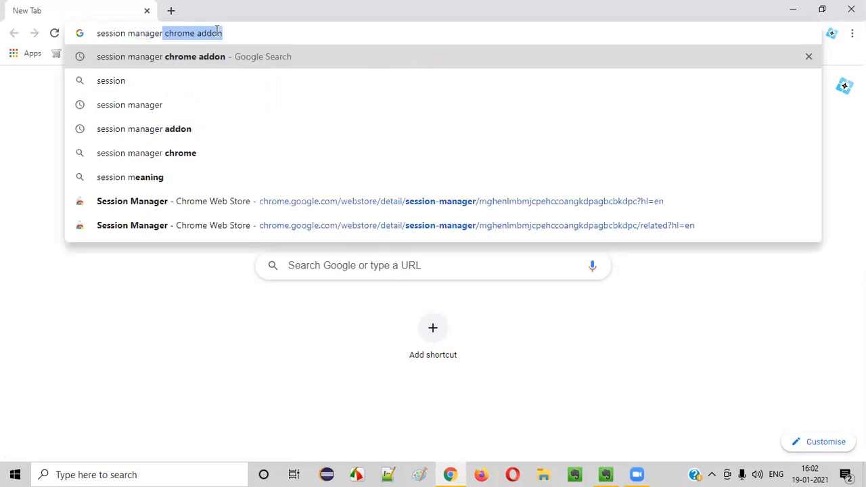
key(Return)
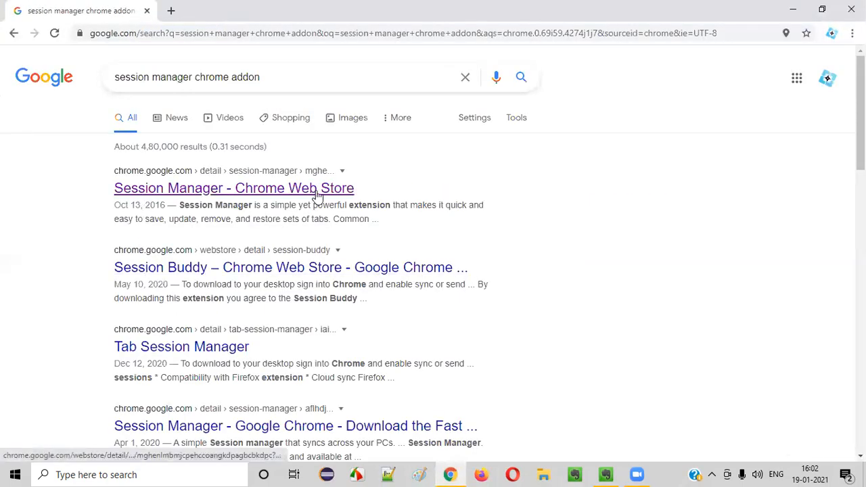
click(233, 188)
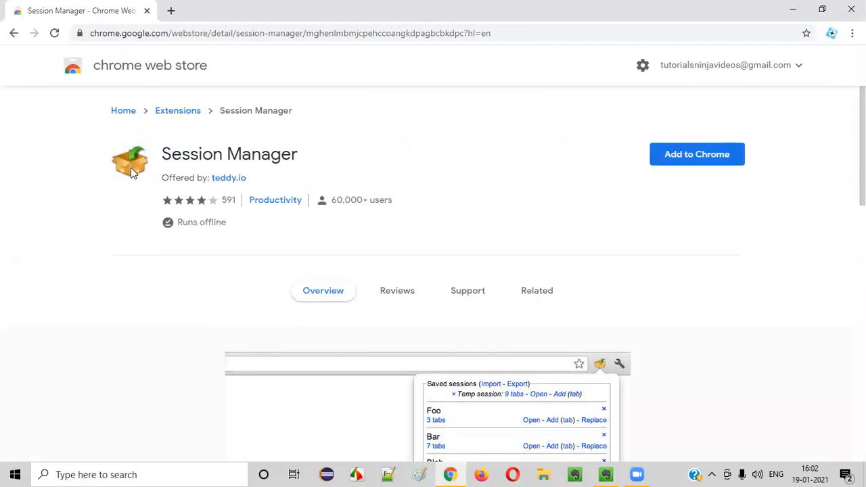
mouse_move(170, 187)
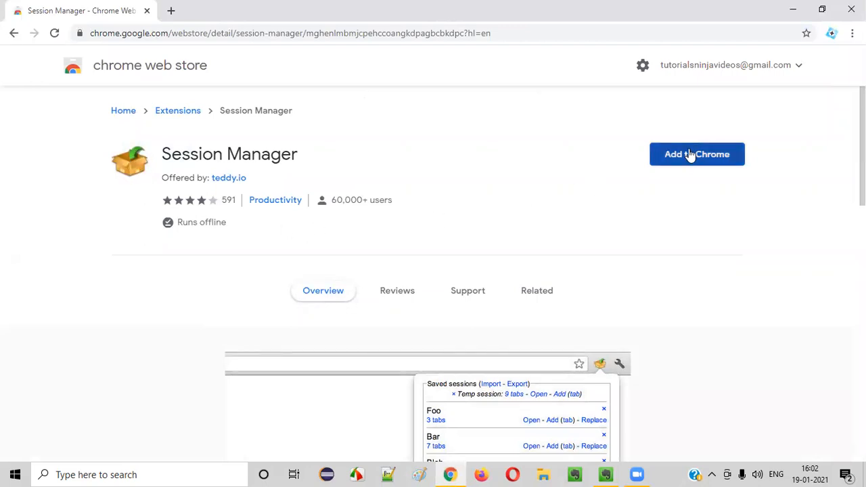
- Add Session Manager to Chrome and pin it in the Extensions menu for quick access
click(697, 154)
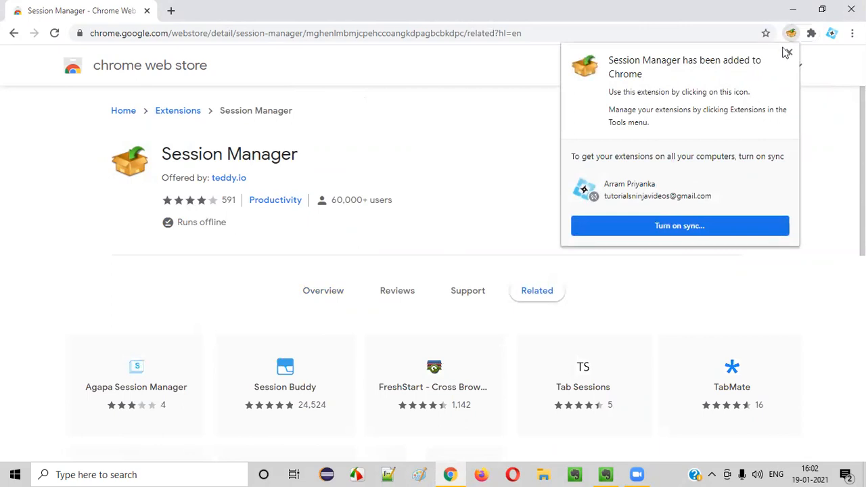
click(787, 53)
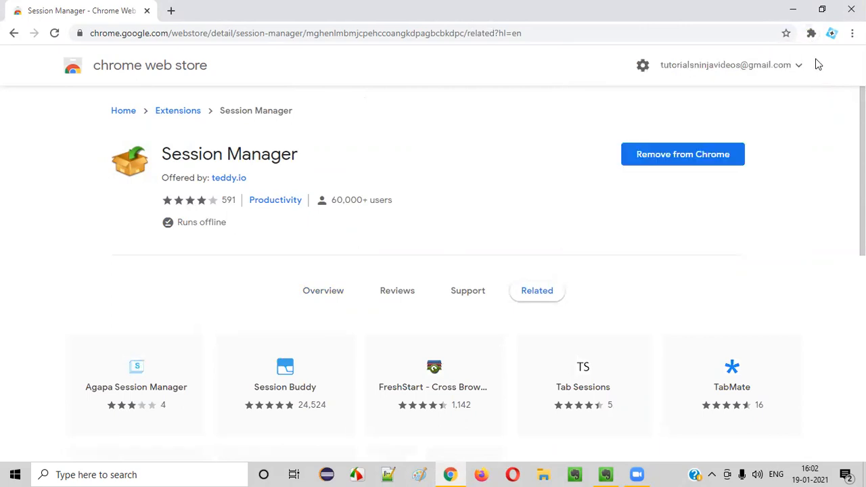
click(810, 33)
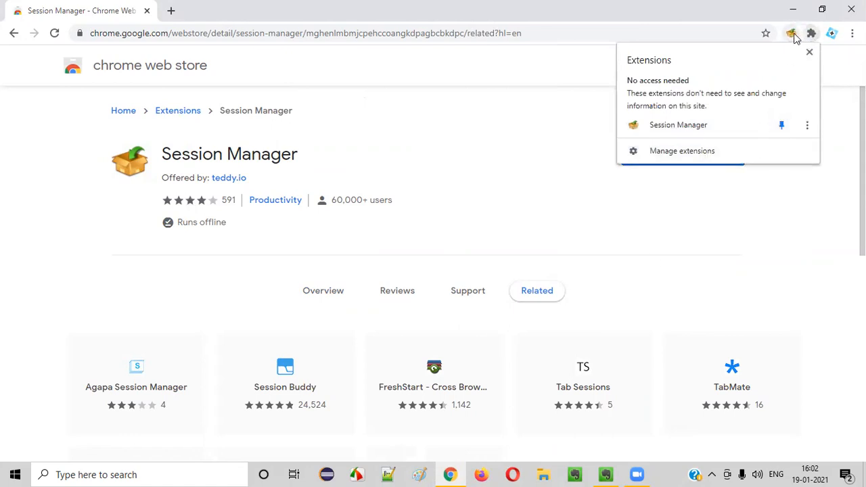
click(810, 52)
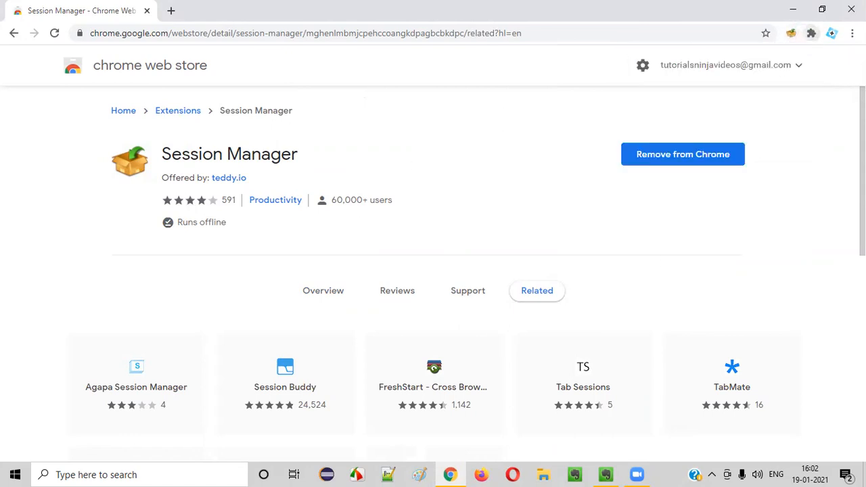
click(605, 474)
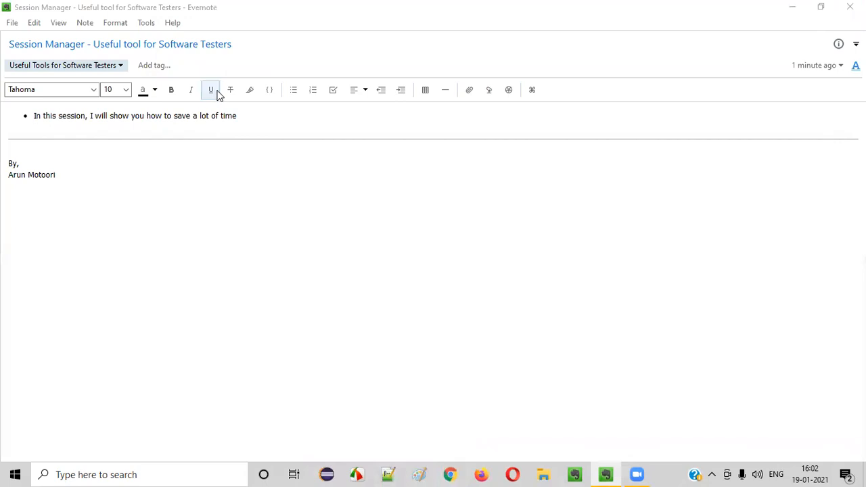
- Open gmail.com in a new tab and save the window's tabs as a session named Gmail
click(450, 473)
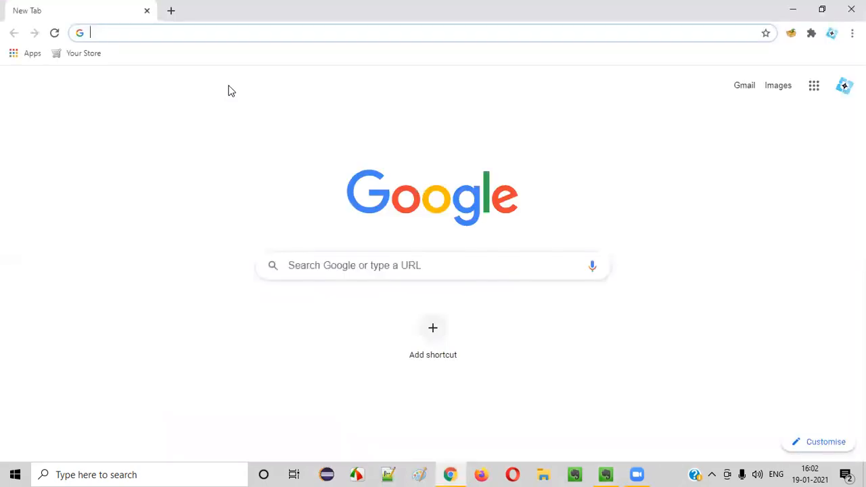
mouse_move(162, 92)
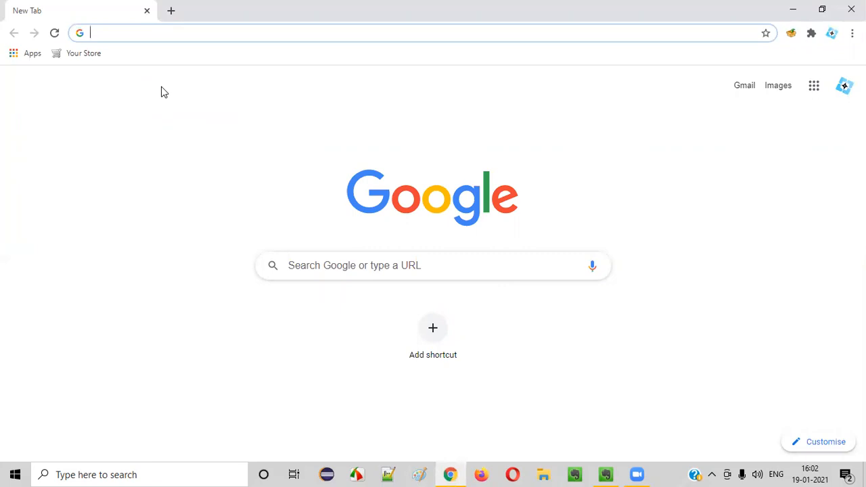
text(gmail.com)
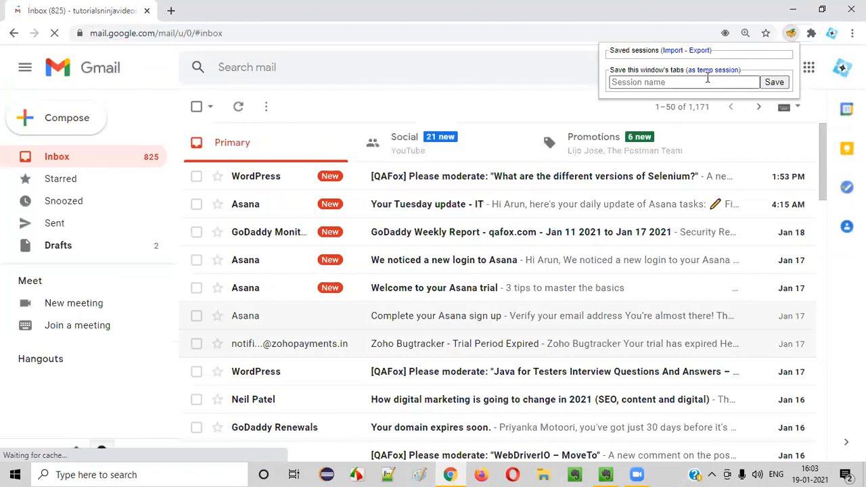
text(Gmal)
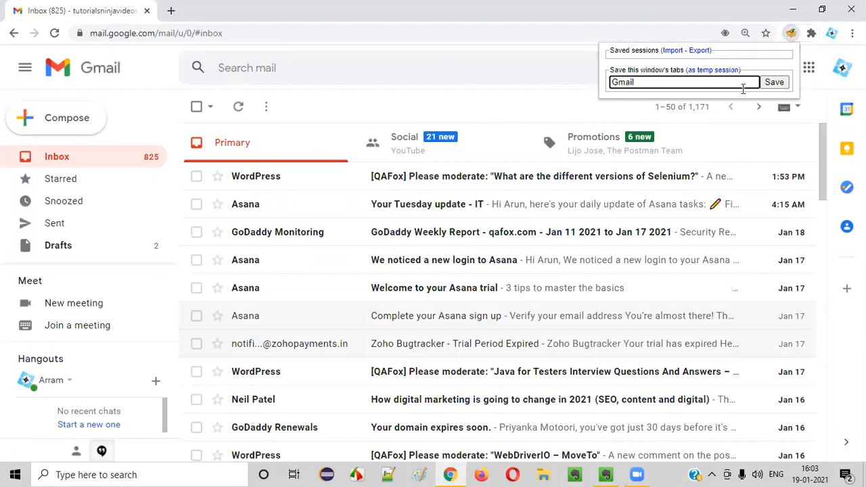
click(773, 82)
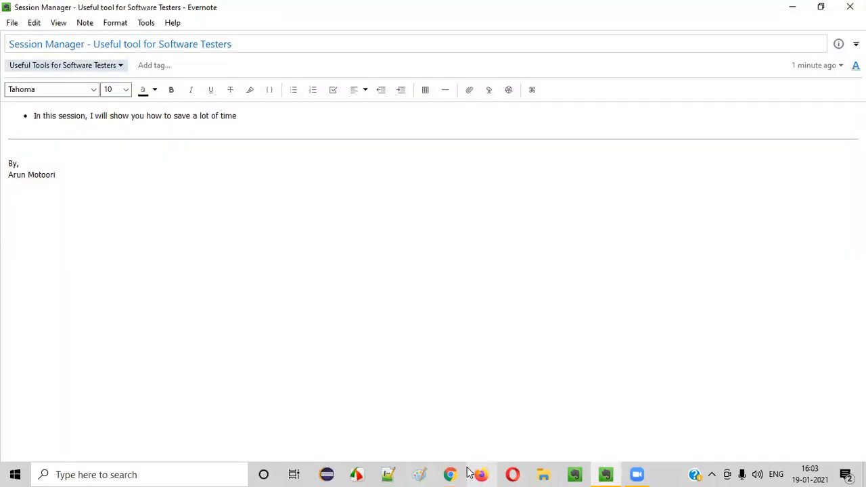
- Load tutorialsninja.com/demo 'Your Store' in the new tab
click(449, 474)
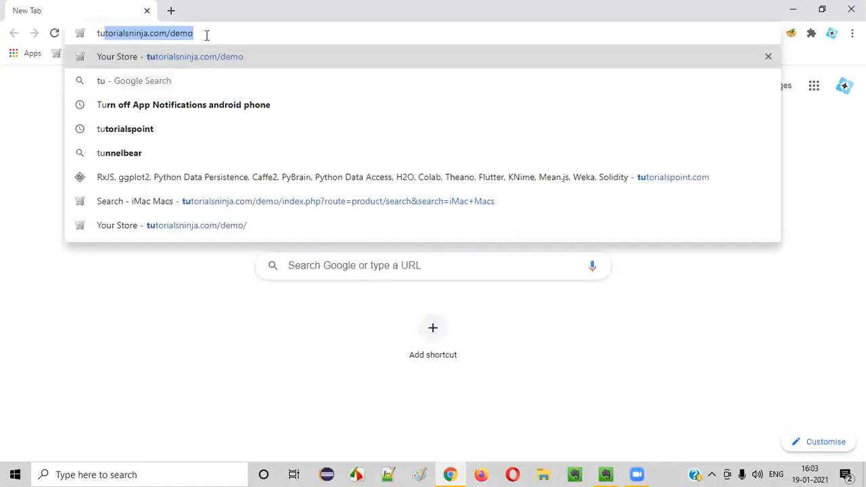
text(tutorialsninja.com/demo)
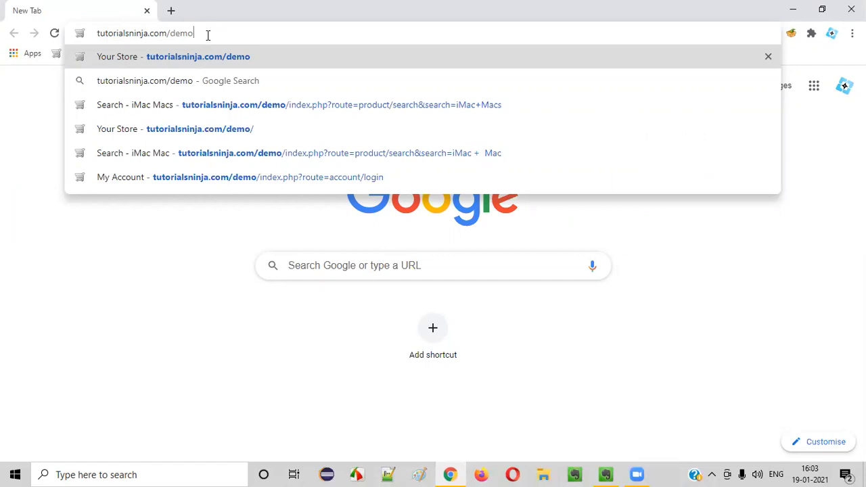
mouse_move(190, 54)
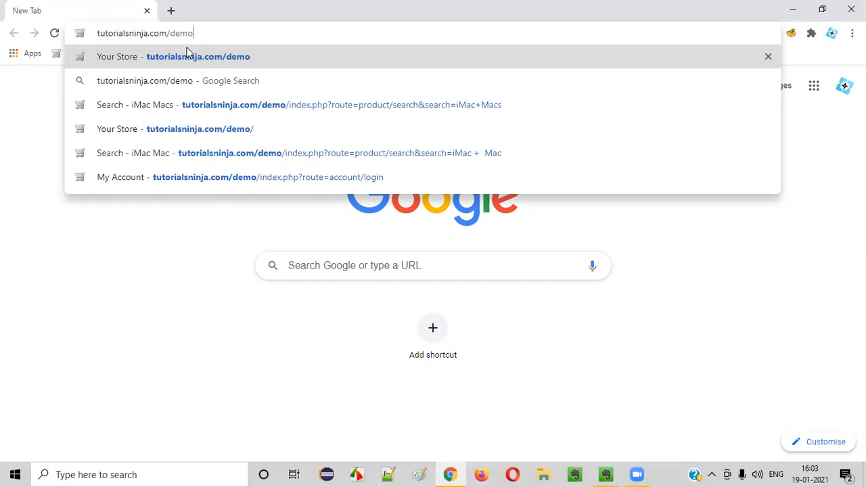
click(198, 57)
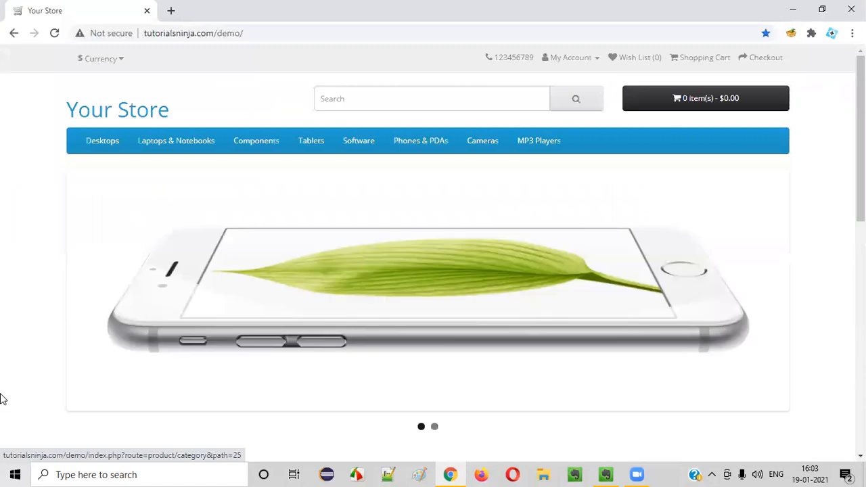
mouse_move(253, 300)
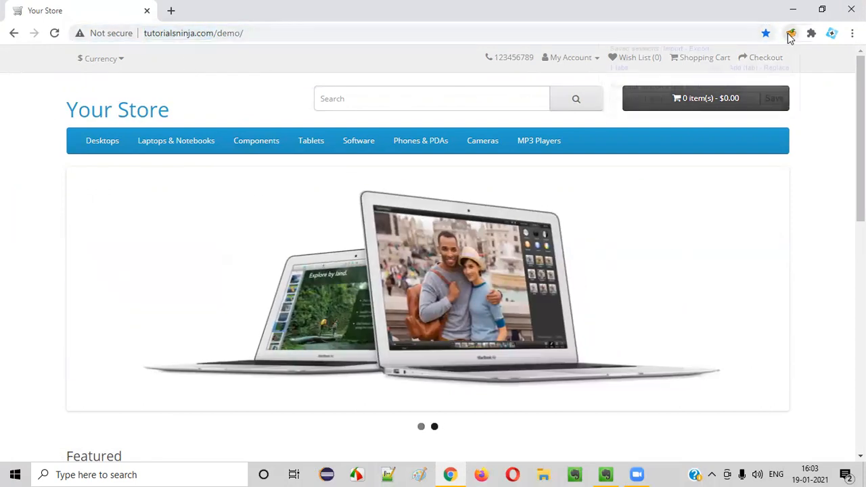
- Save the store tab as a session named 'TutorialsNinja Testing Application'
click(790, 32)
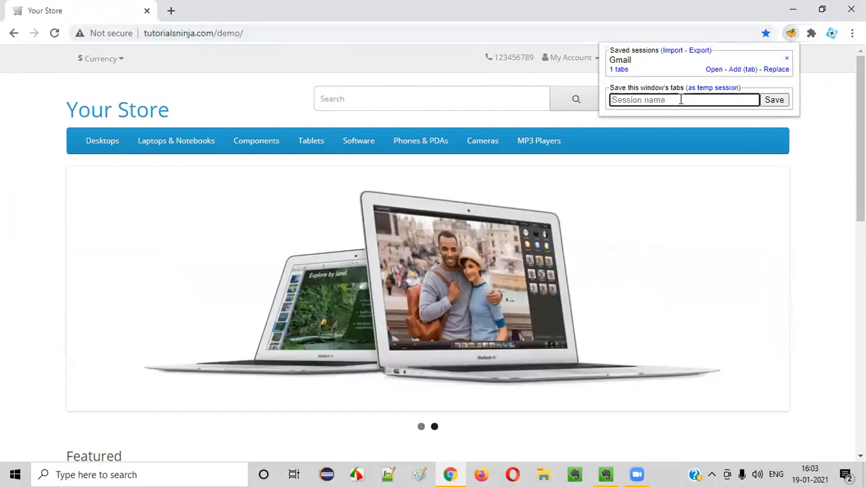
text(TutorialsNi)
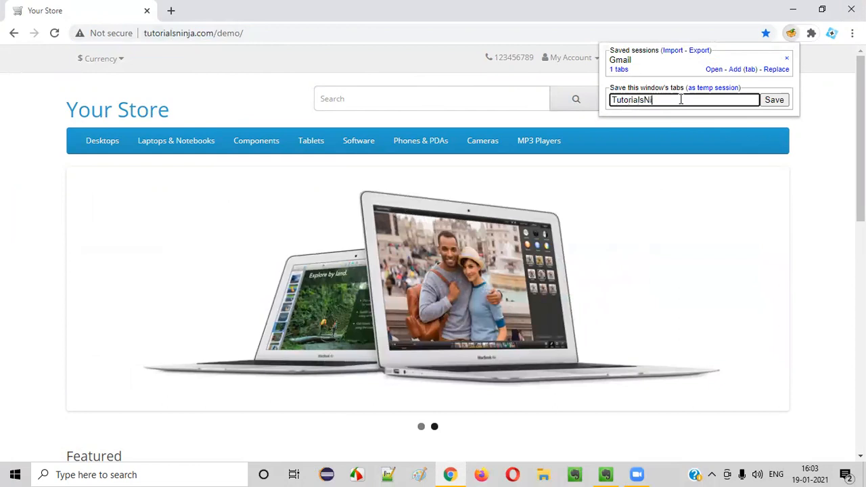
text(nja Web Application)
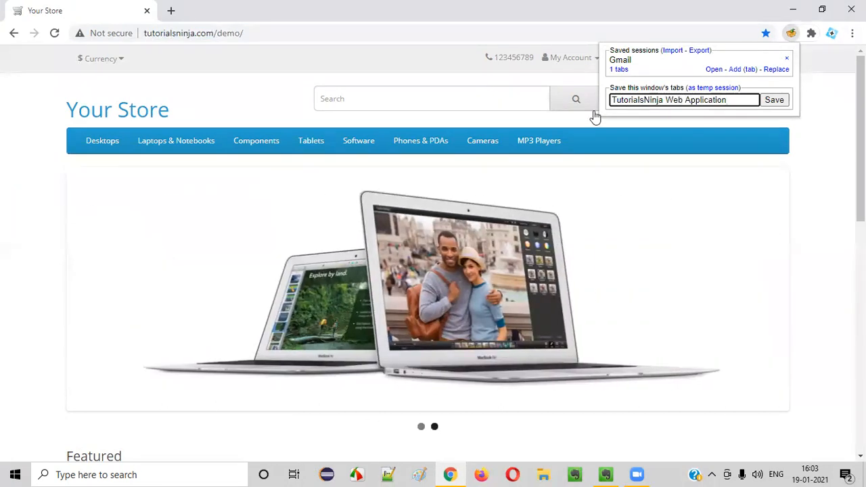
text(TutorialsNinja Te)
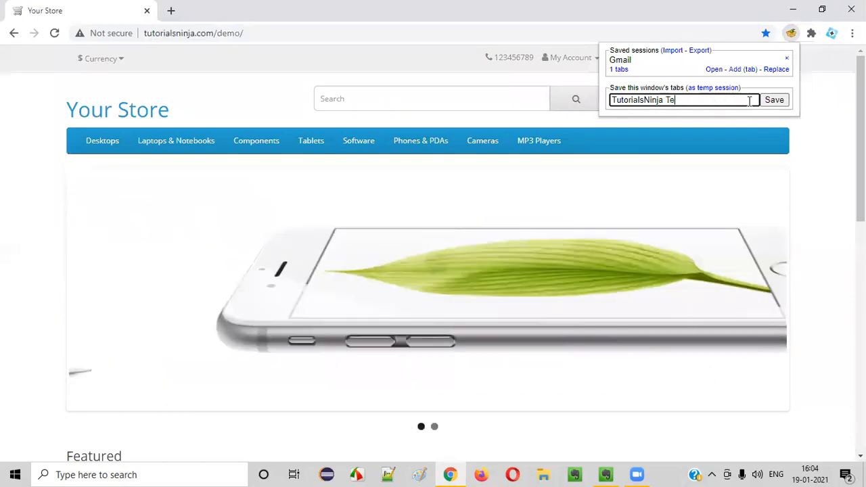
text(sting Application)
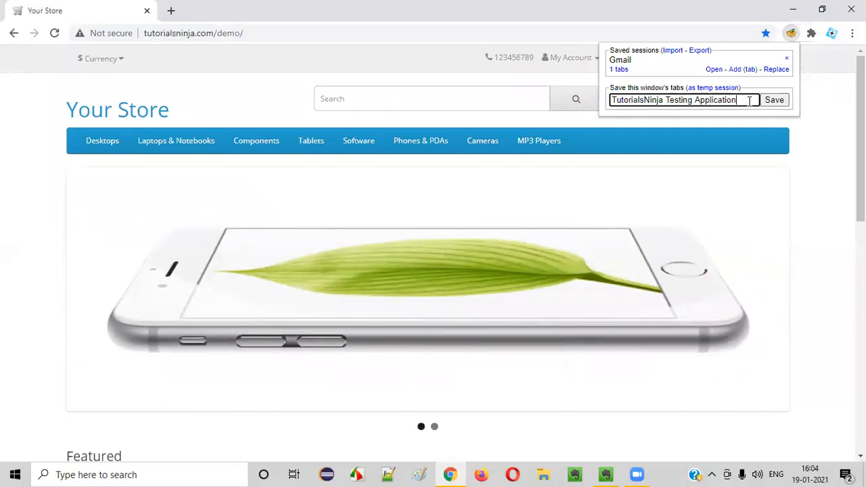
click(773, 100)
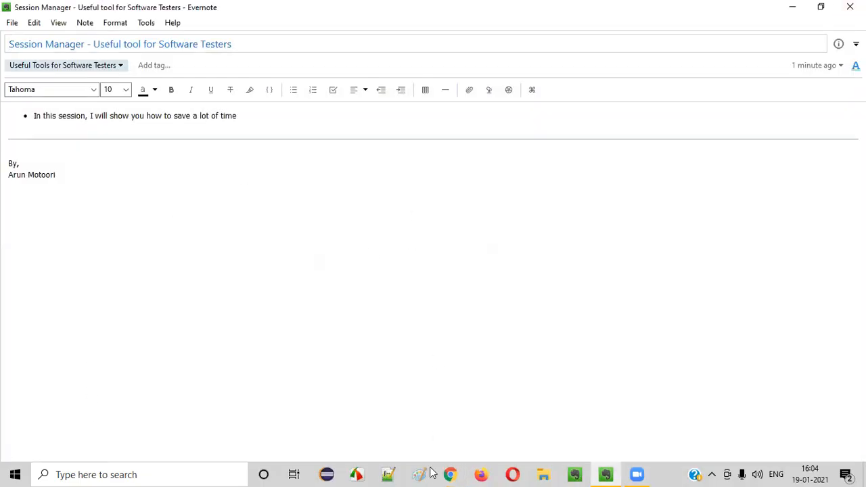
- Open the TutorialsNinjaWebApplication project's bug list in Zoho BugTracker
click(449, 474)
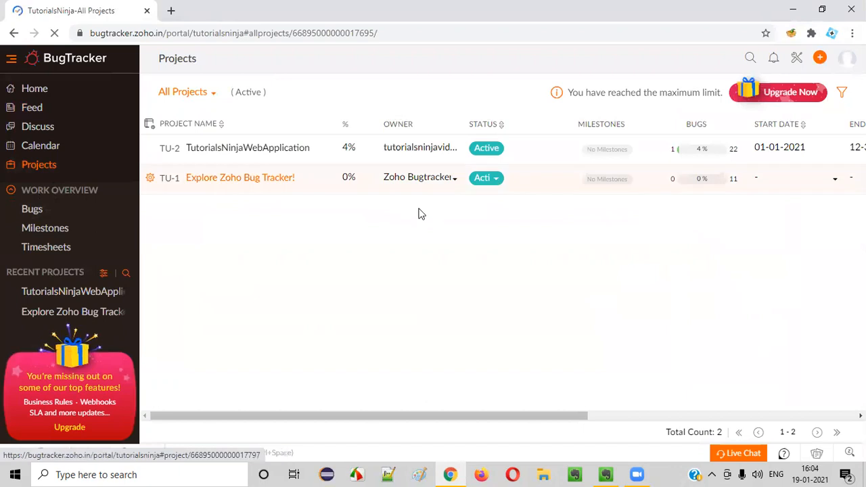
click(248, 148)
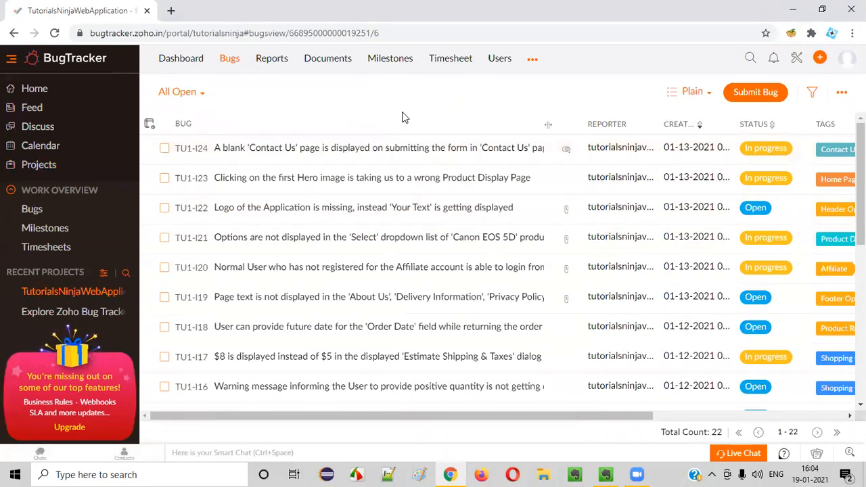
- Save the bug tracker tab as a session named 'Zoho Bug Tracker'
click(790, 33)
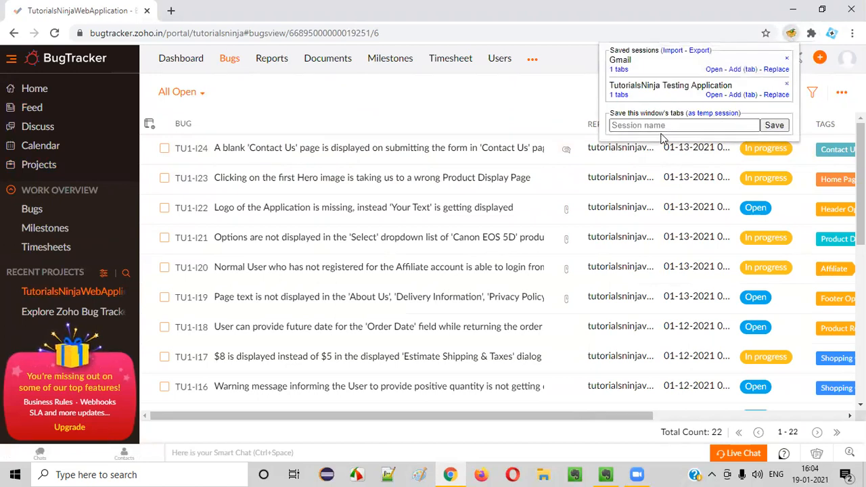
click(683, 124)
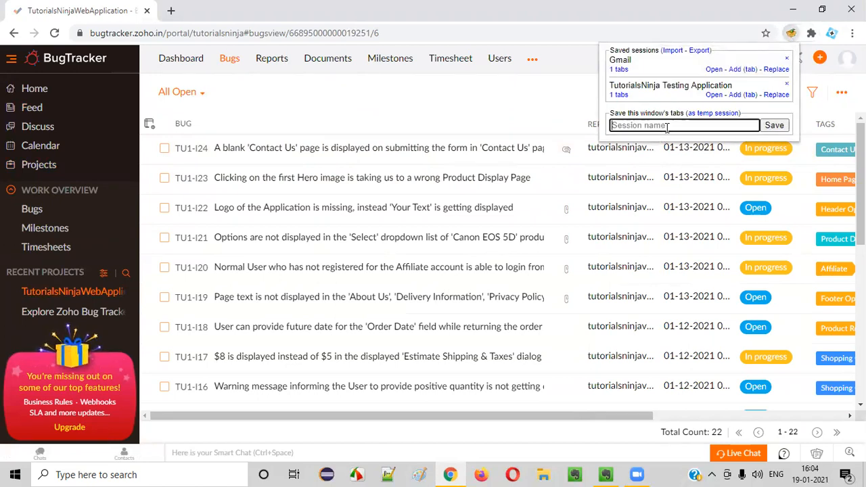
text(ZOH)
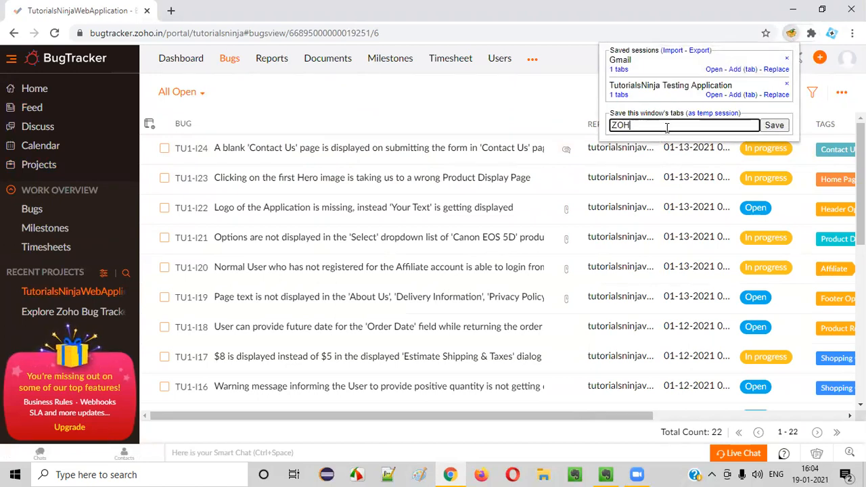
text(Zoho Bug Tr)
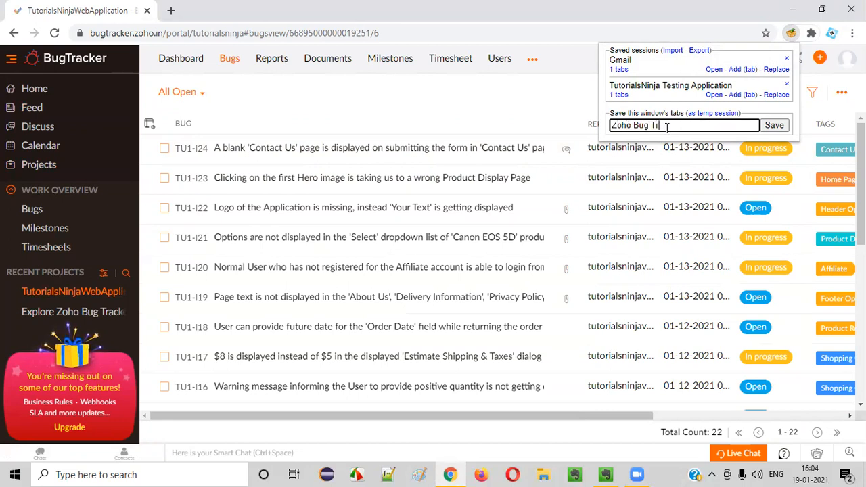
click(774, 125)
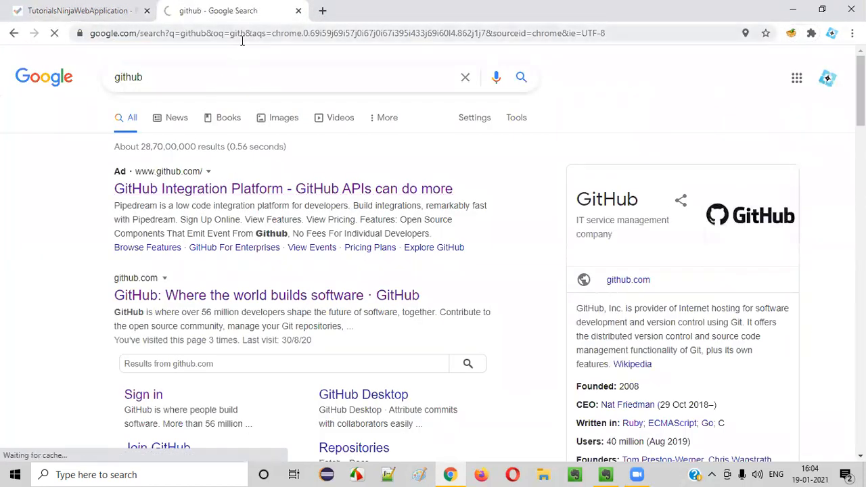
- Open a GitHub page from the search results and save it as a session named GitHub
click(283, 188)
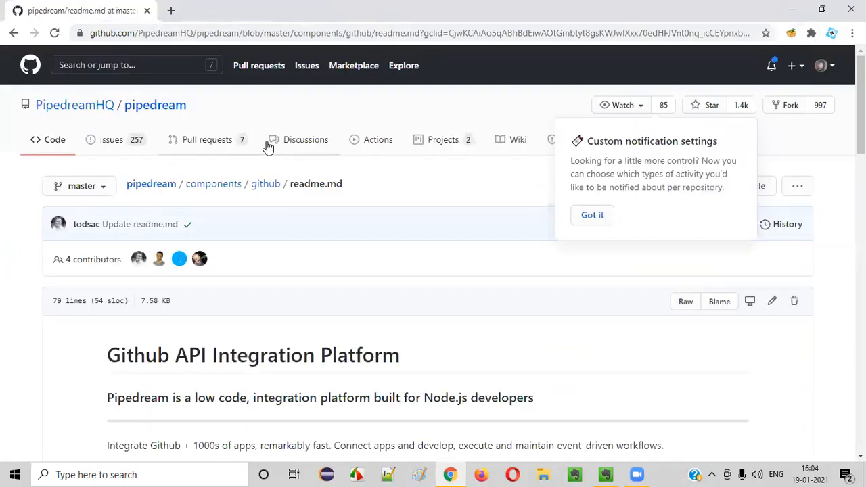
click(790, 32)
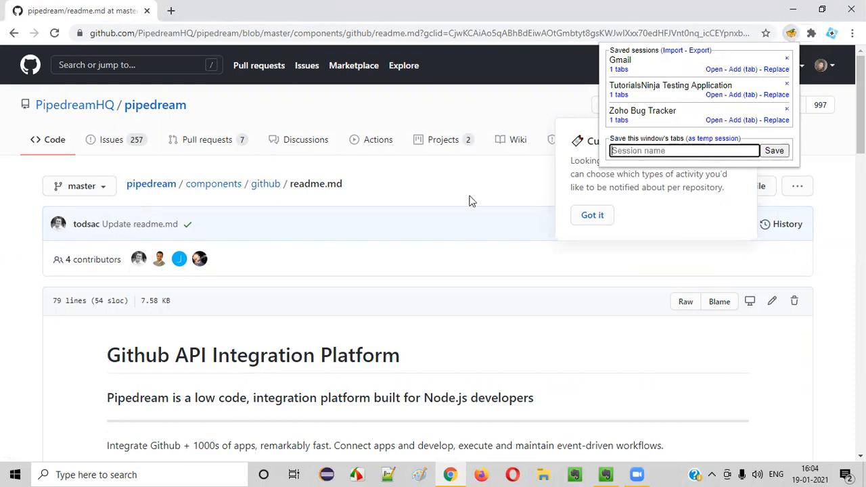
text(GitHu)
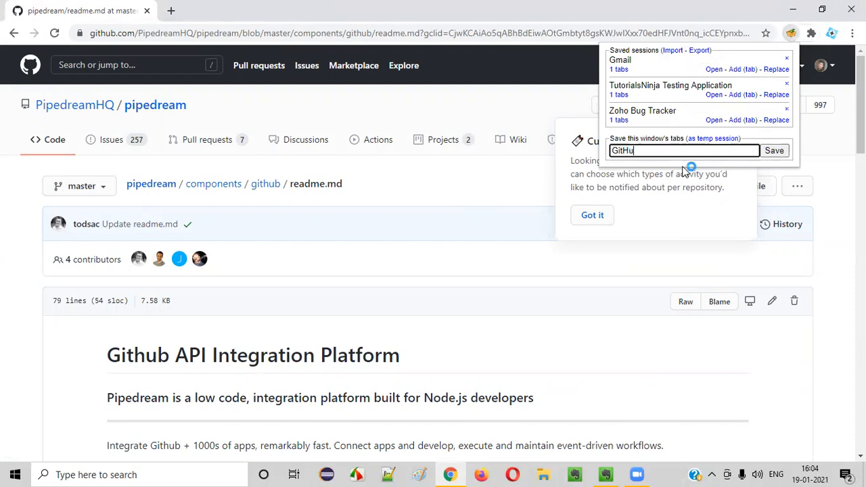
click(773, 150)
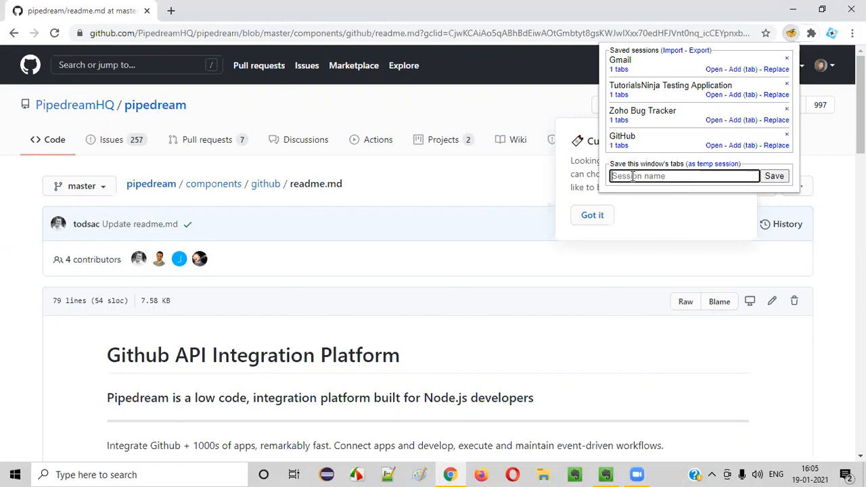
mouse_move(170, 12)
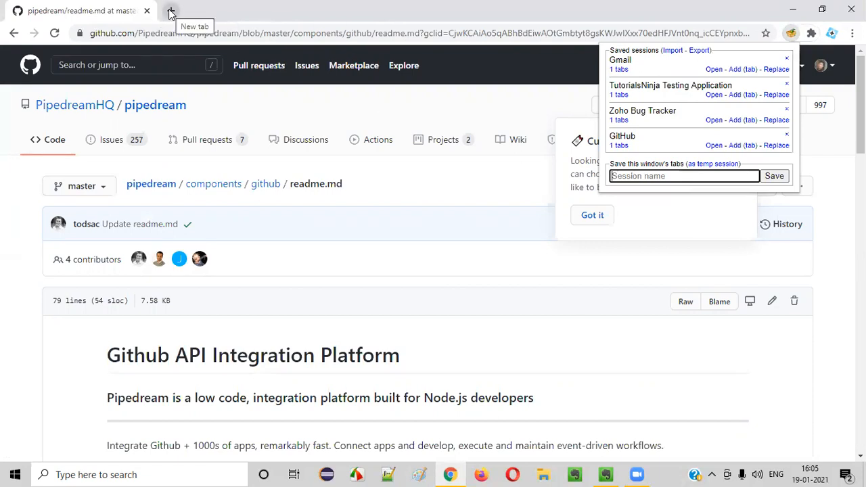
mouse_move(265, 184)
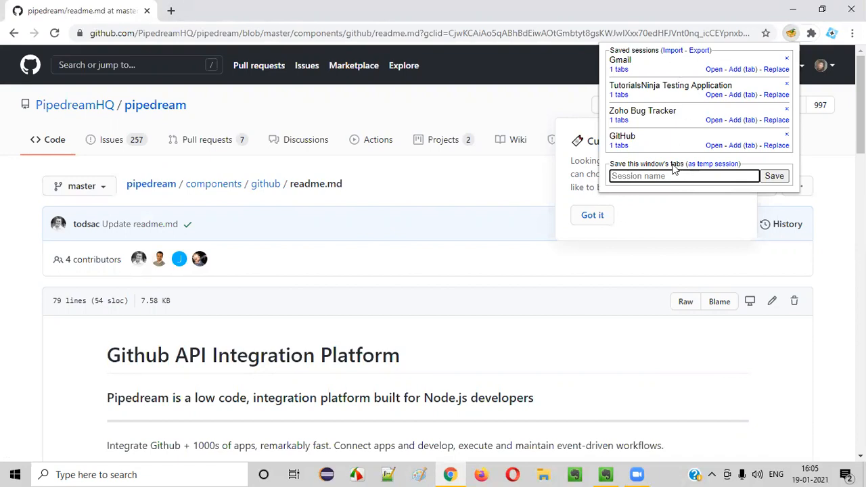
mouse_move(676, 100)
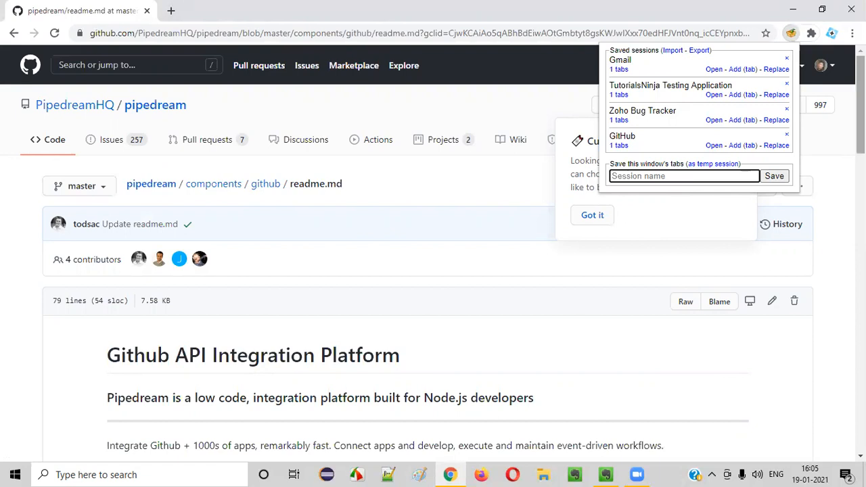
mouse_move(690, 108)
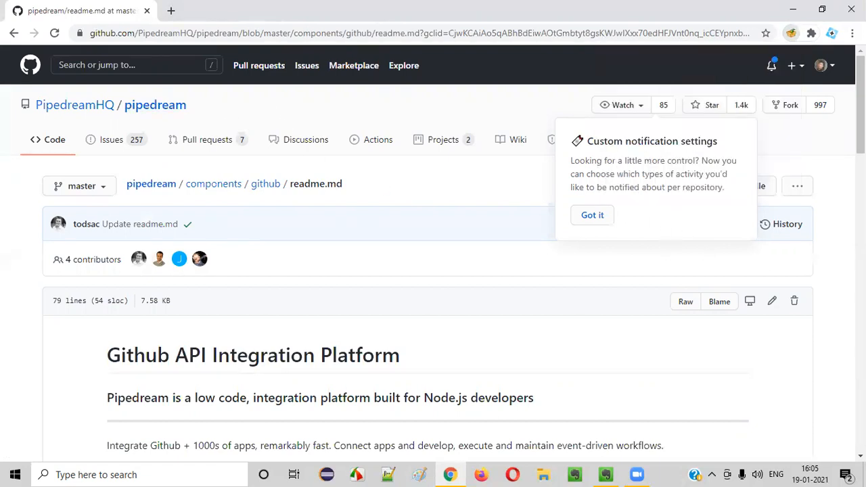
- Switch to the Evernote note and back to the browser window
click(605, 473)
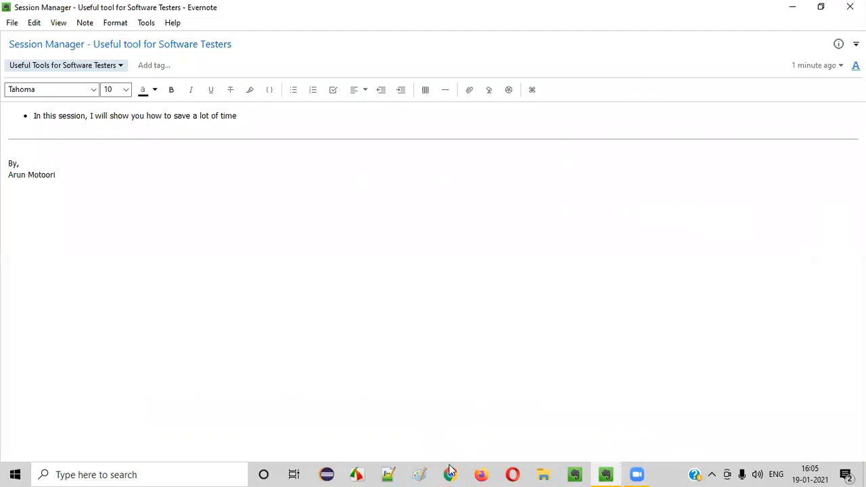
click(450, 473)
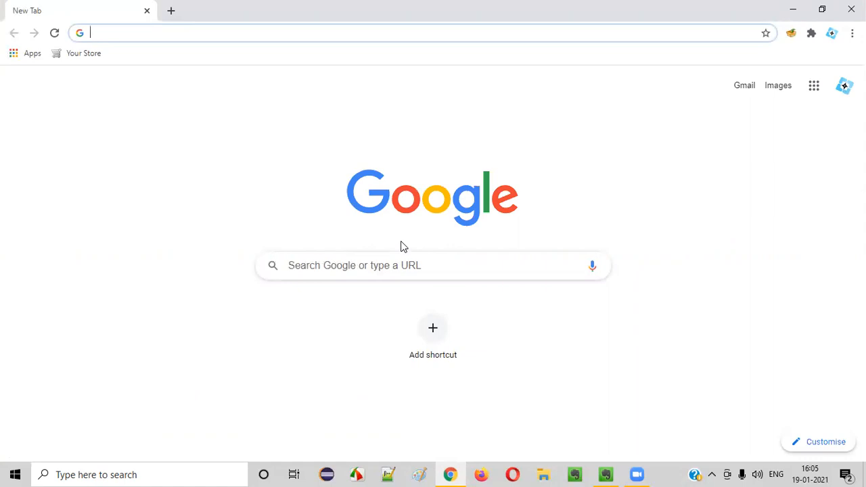
mouse_move(94, 65)
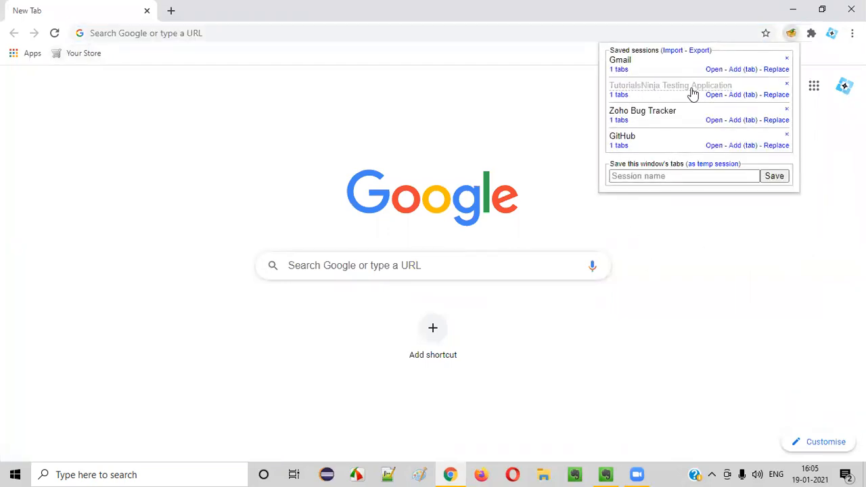
- Reopen the saved TutorialsNinja Testing Application session, then the saved Zoho Bug Tracker session
click(735, 95)
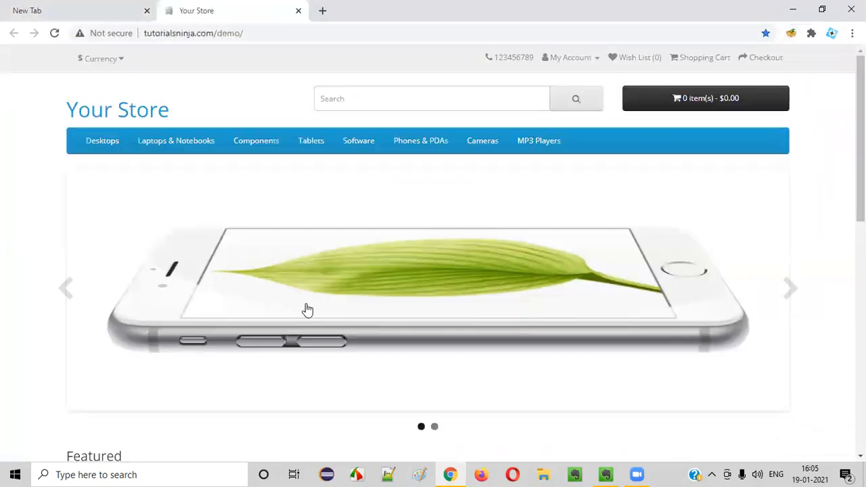
scroll(down, 3)
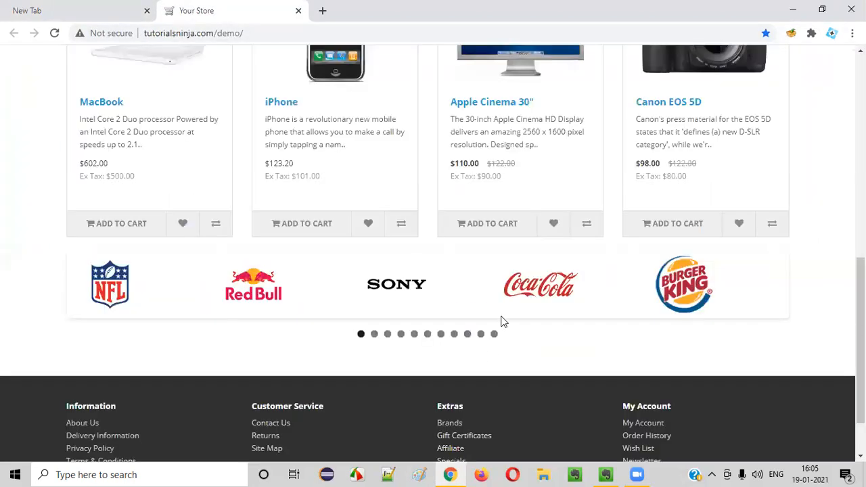
scroll(up, 3)
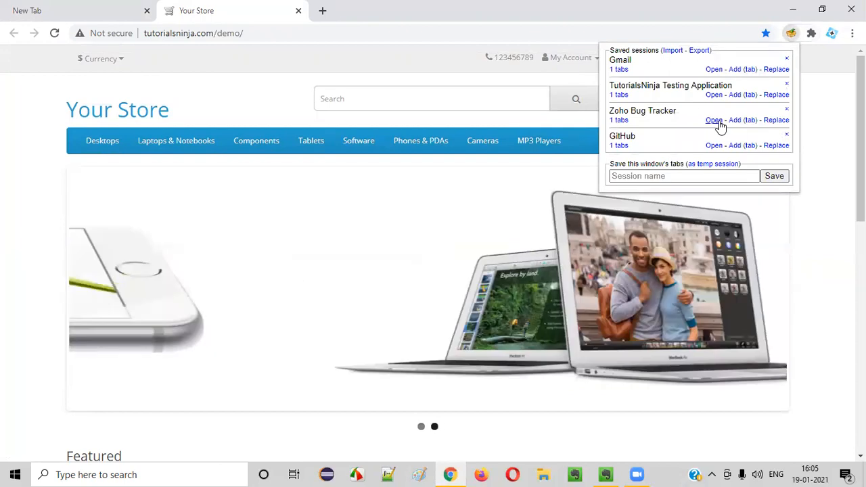
click(715, 119)
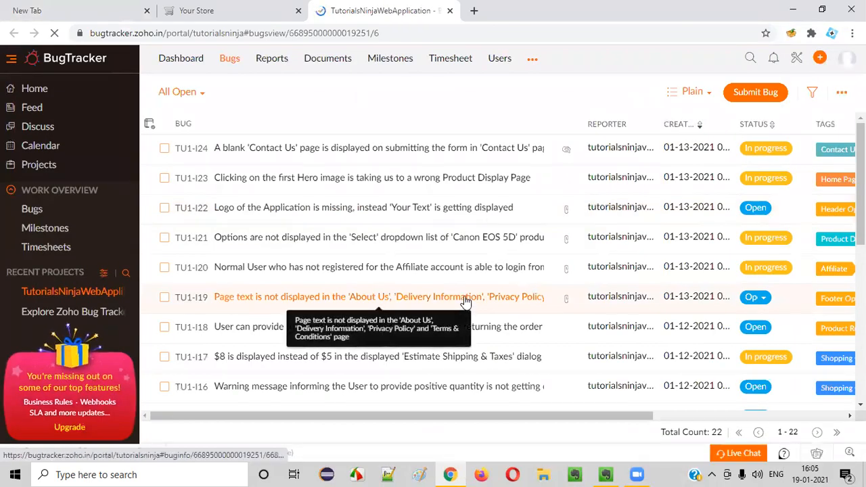
mouse_move(268, 92)
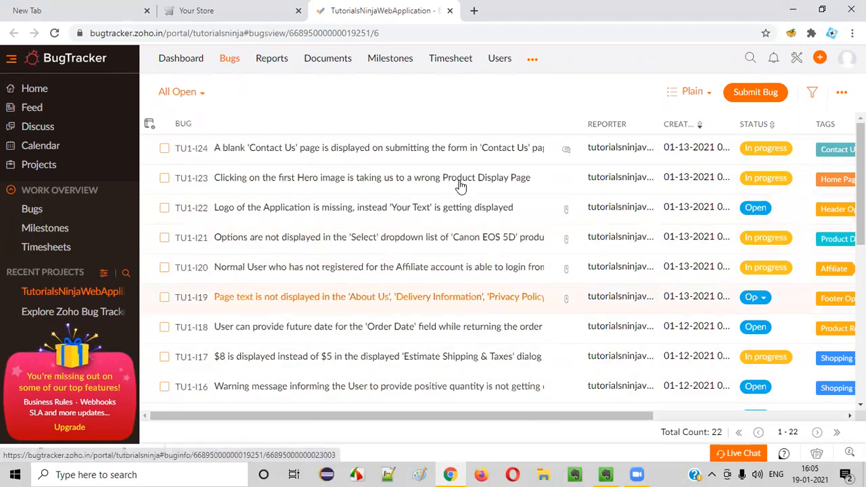
mouse_move(474, 322)
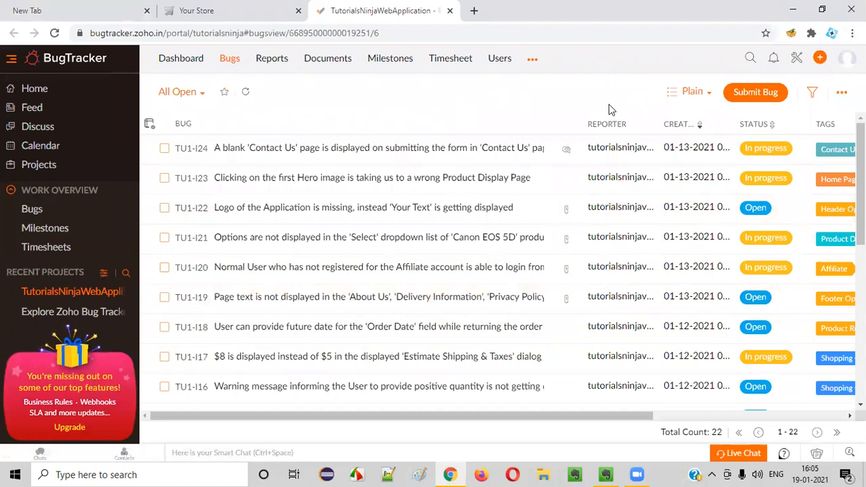
- Bring up the Session Manager saved-sessions list again over the Zoho bug list
click(790, 33)
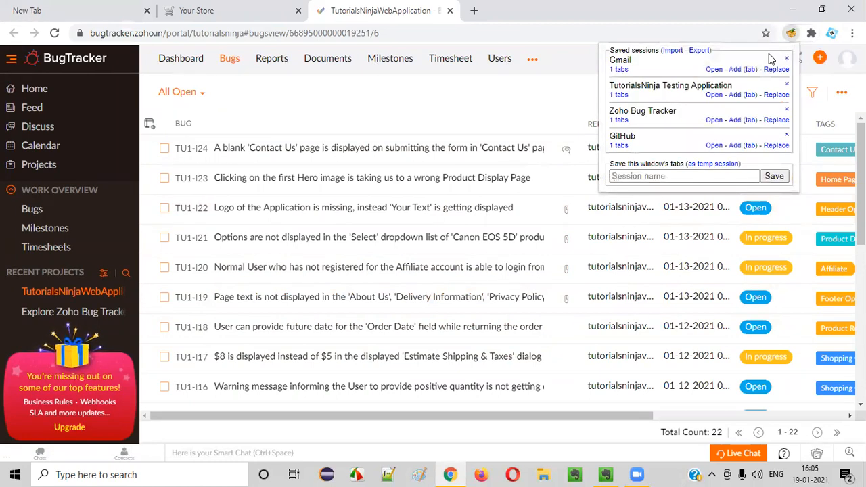
mouse_move(679, 68)
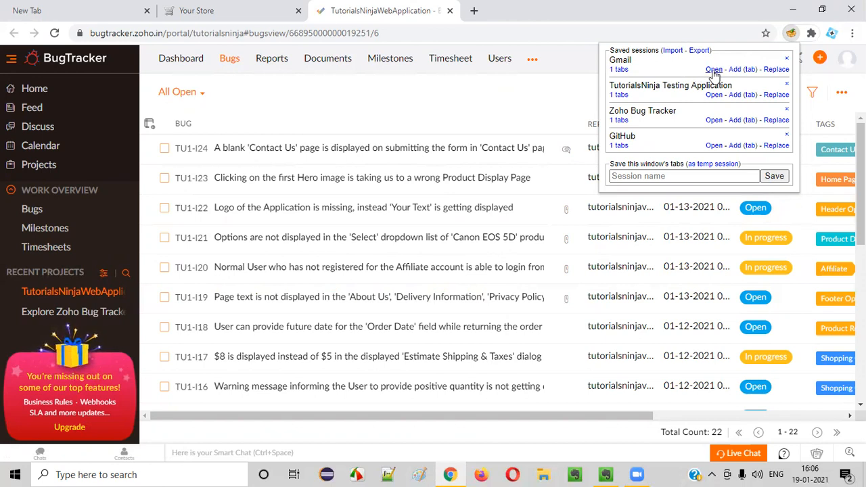
- Reopen the saved Gmail and GitHub sessions, close the New Tab and Your Store tabs, and return to Evernote
click(714, 69)
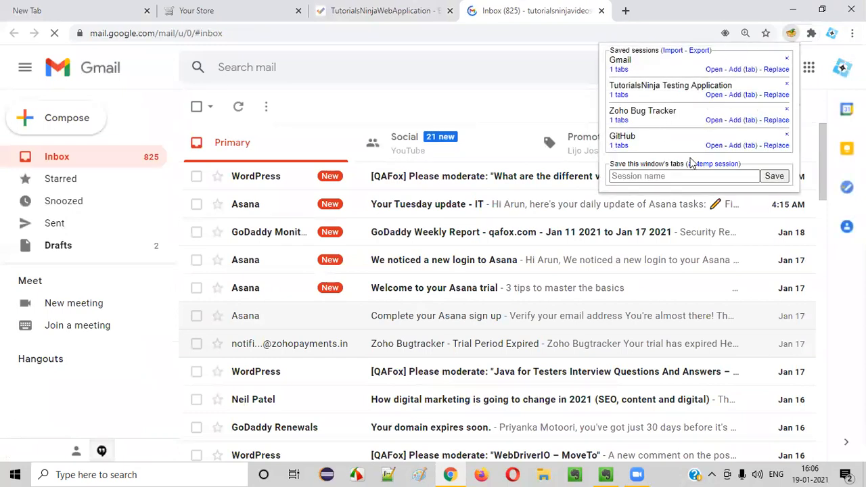
click(712, 145)
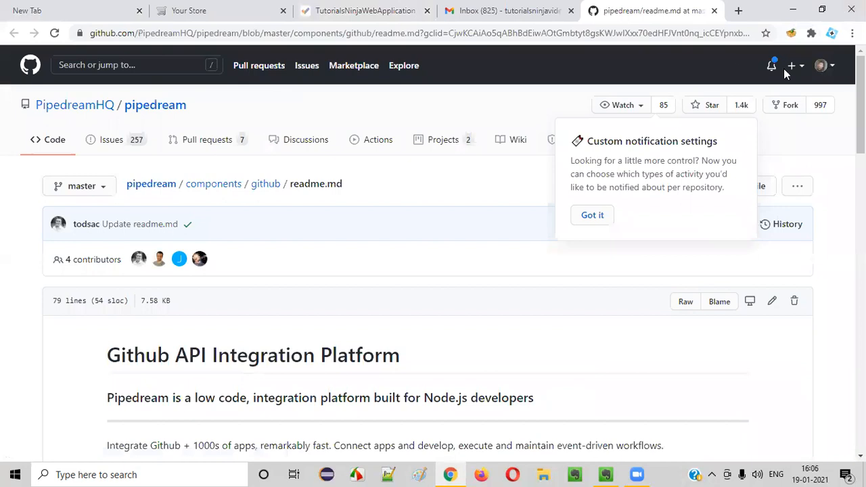
click(140, 11)
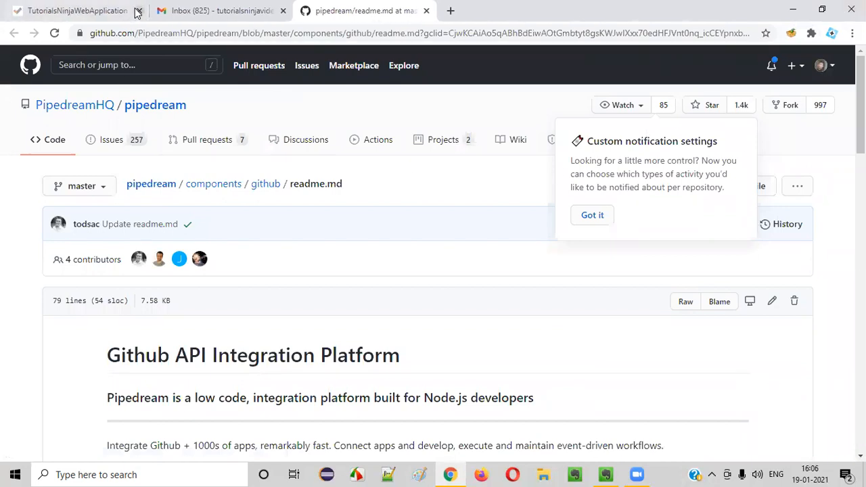
click(605, 474)
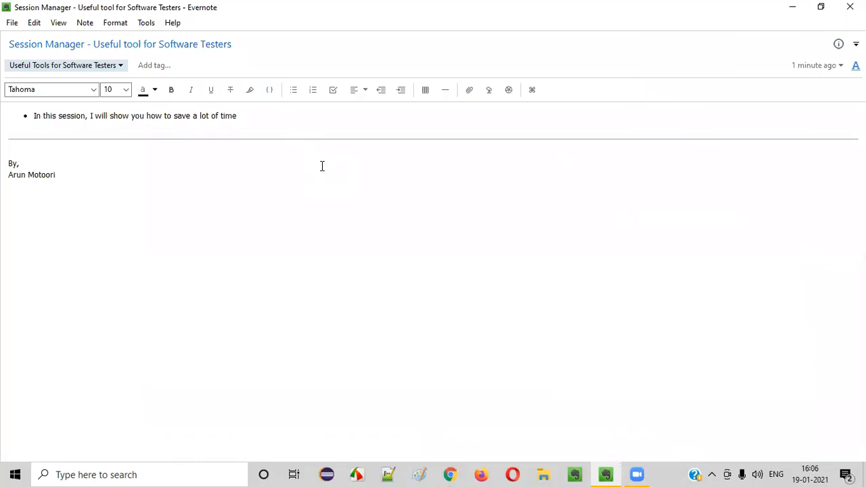
mouse_move(798, 198)
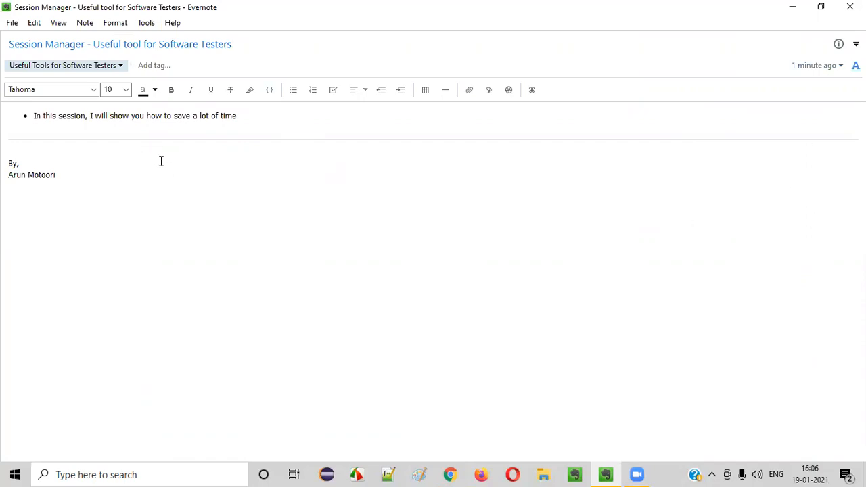
mouse_move(232, 214)
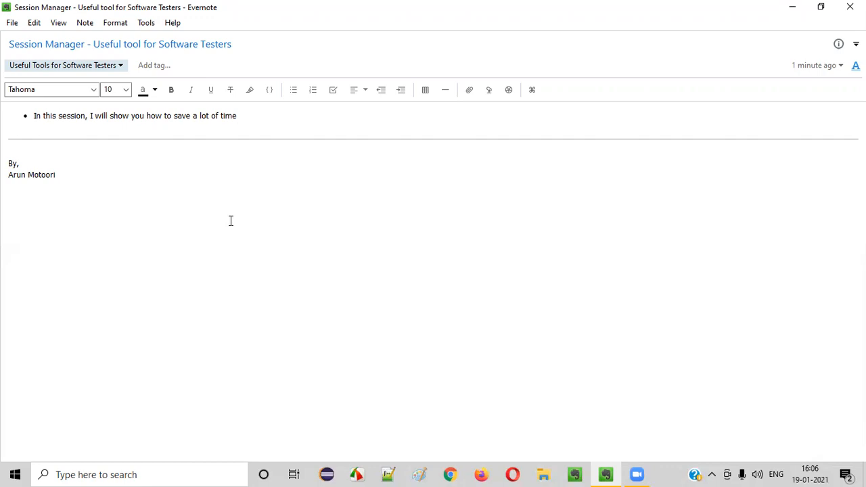
mouse_move(422, 311)
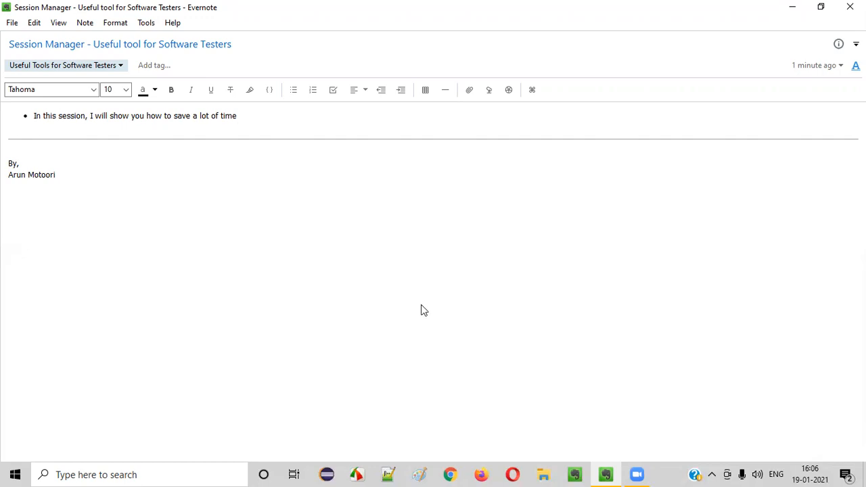
mouse_move(404, 140)
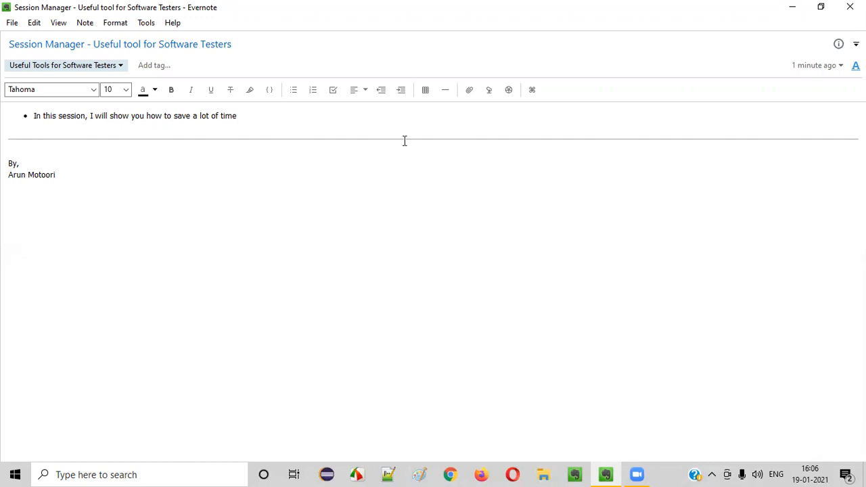
- Select 'Session Manager' in the note title, then deselect the title and bullet text
click(88, 43)
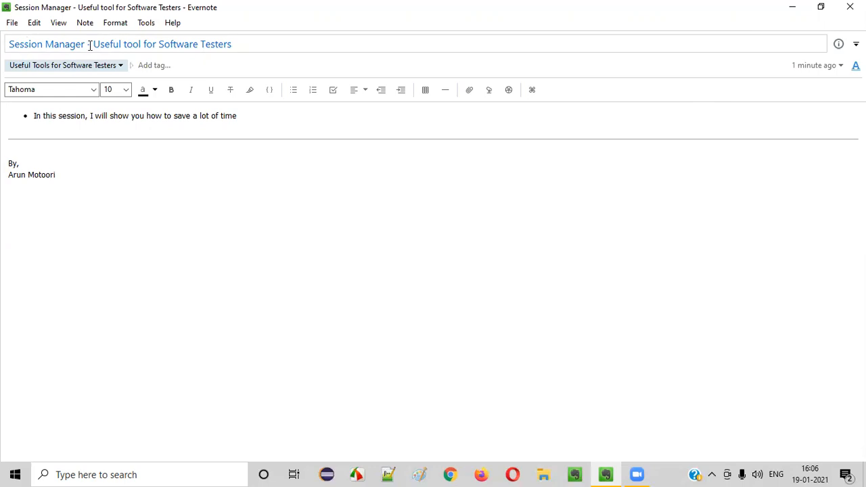
double_click(46, 44)
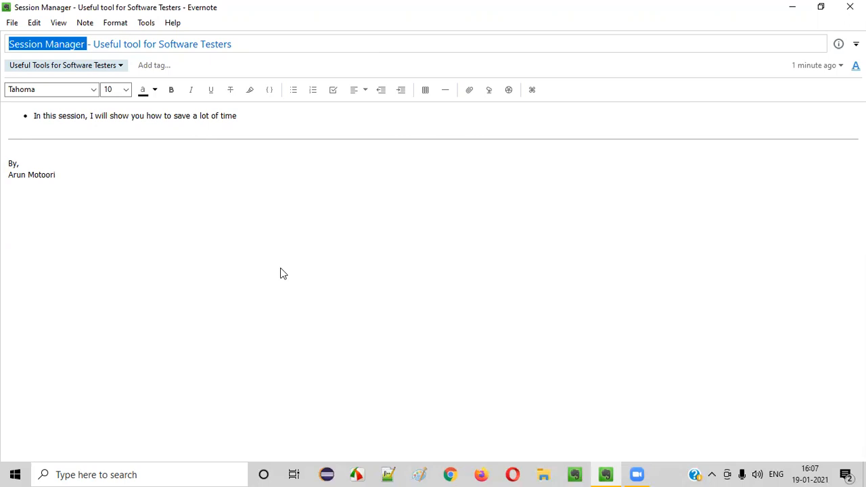
mouse_move(276, 403)
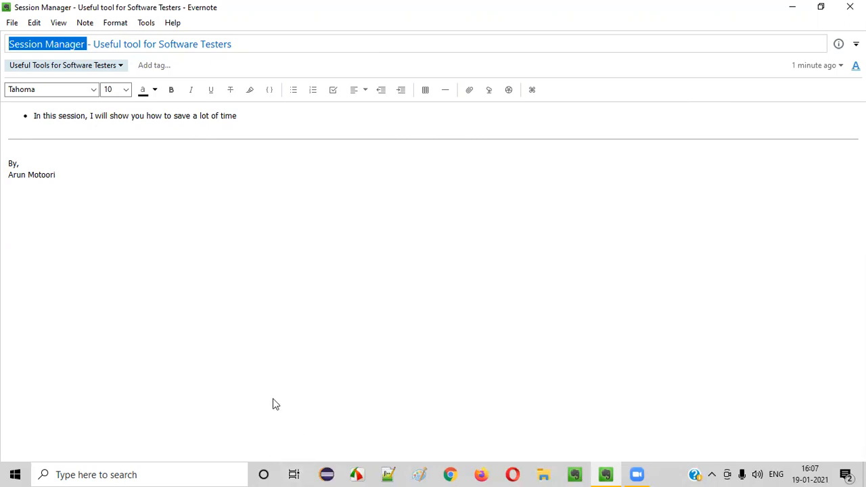
mouse_move(350, 414)
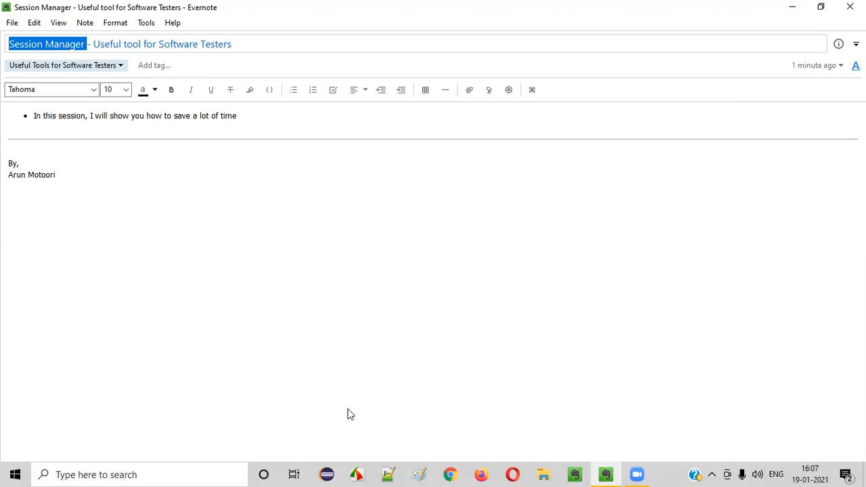
mouse_move(338, 250)
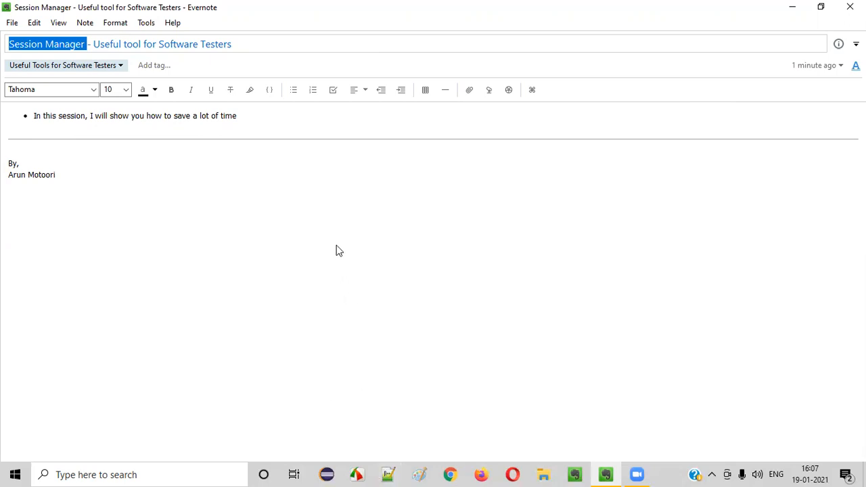
click(338, 250)
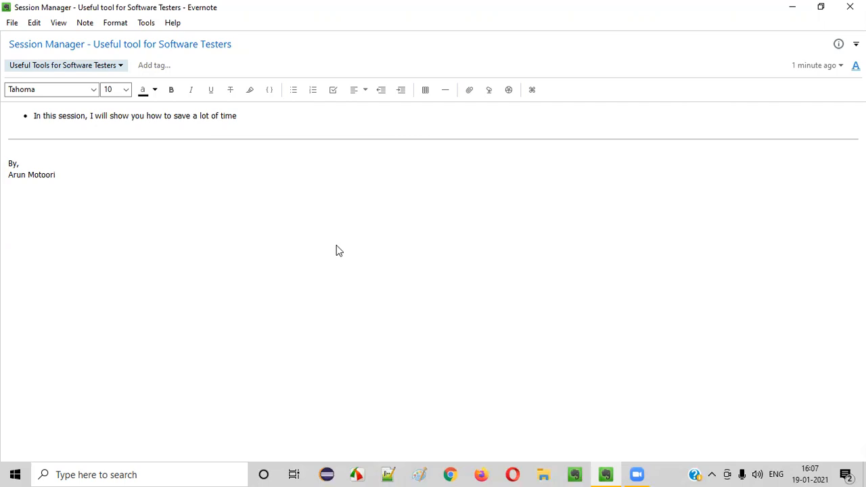
mouse_move(371, 314)
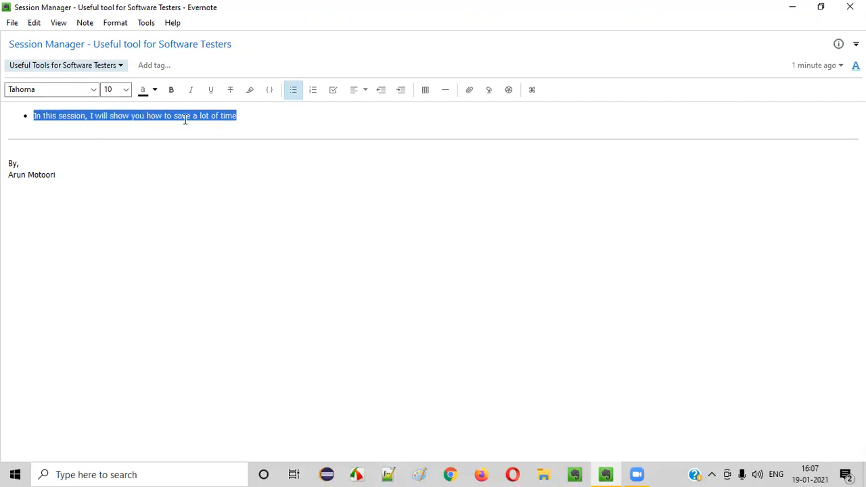
click(361, 227)
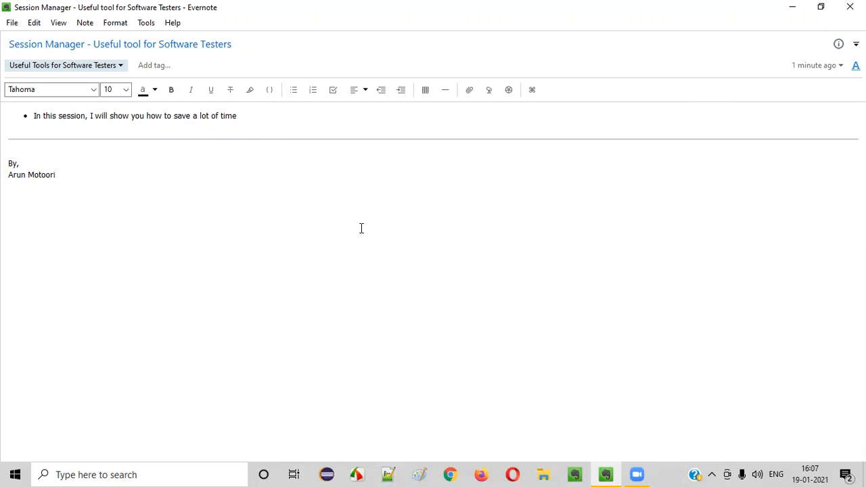